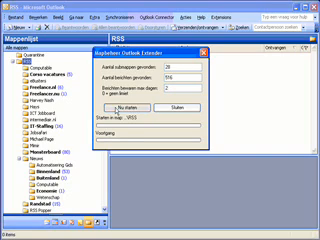
# Step: Run the mailbox cleanup add-in from the toolbar and review its message-count report
pyautogui.click(172, 120)
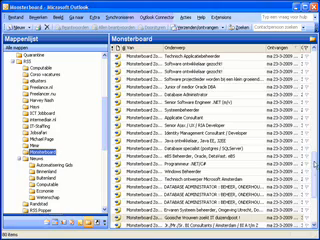
pyautogui.scroll(-3)
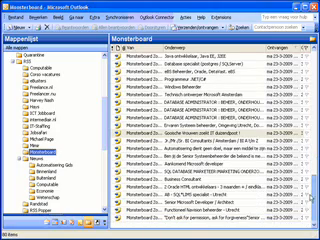
pyautogui.scroll(-3)
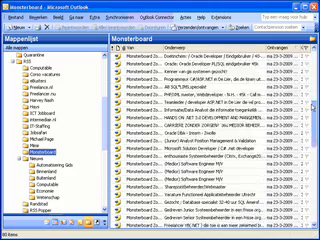
pyautogui.scroll(-3)
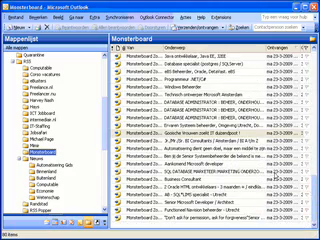